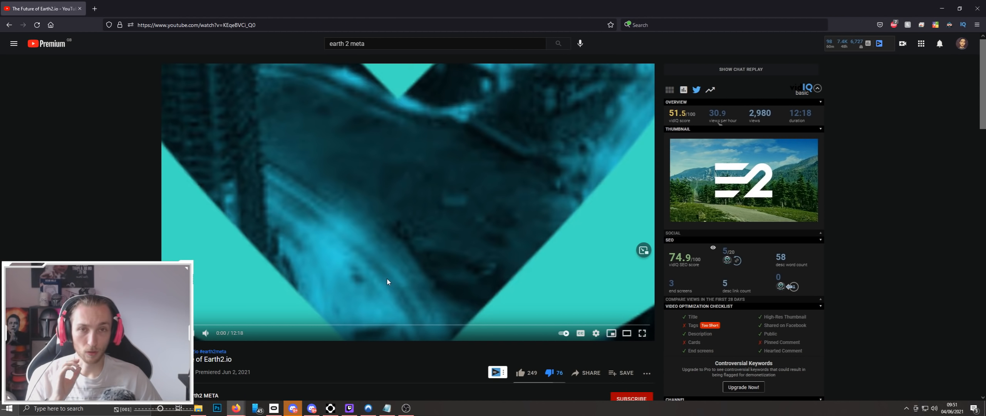
pyautogui.moveTo(364, 280)
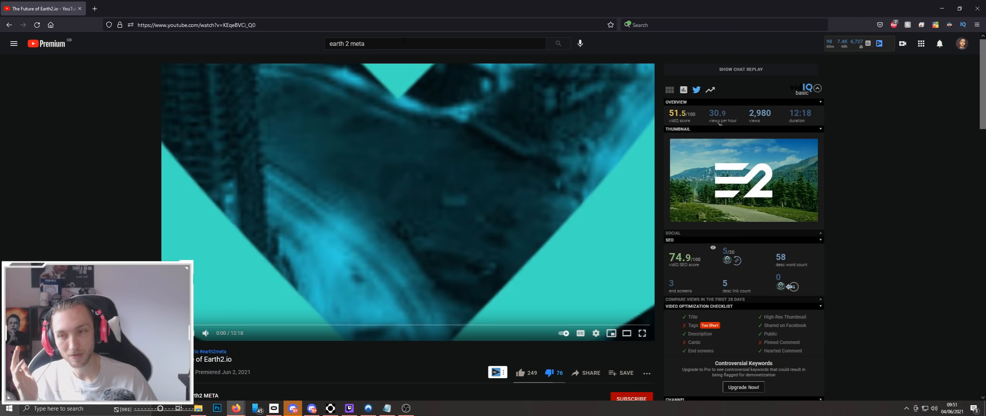
# Search YouTube for 'earth2 realties' and load the results page.
pyautogui.click(433, 43)
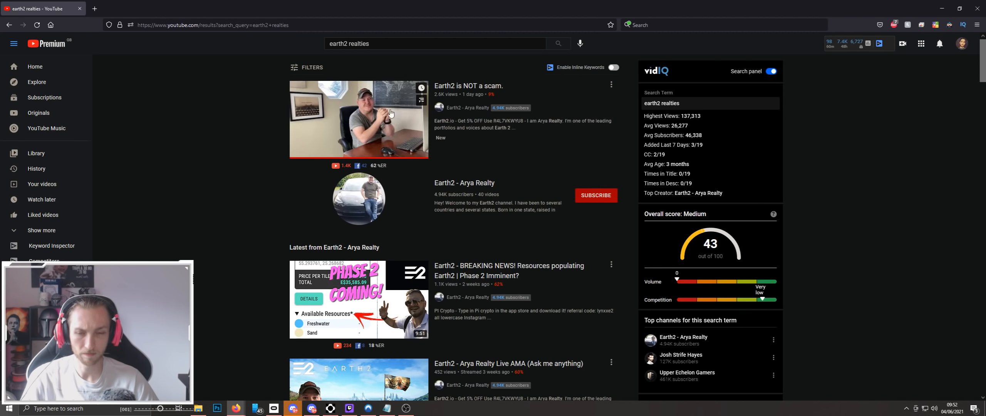
# Start the 'Earth2 is NOT a scam.' video from the search results.
pyautogui.click(358, 120)
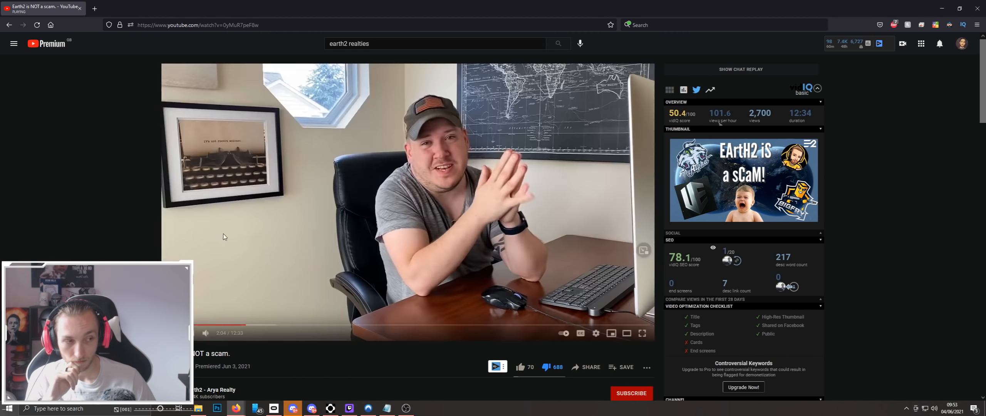
pyautogui.moveTo(253, 199)
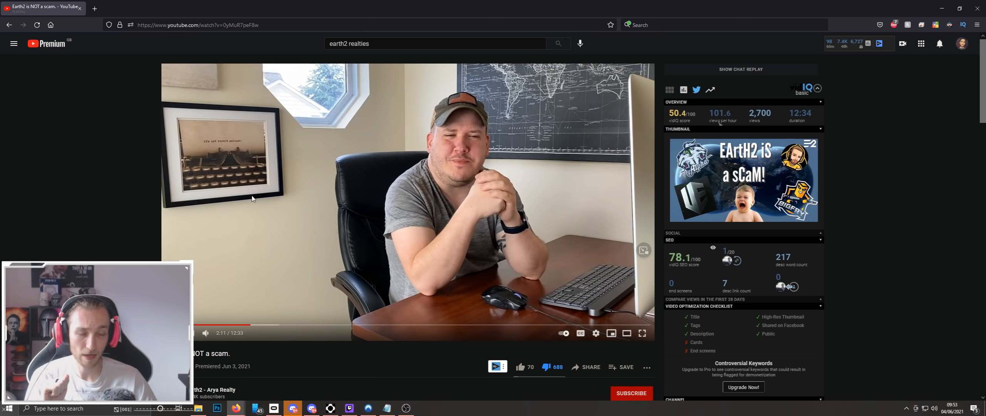
pyautogui.moveTo(245, 193)
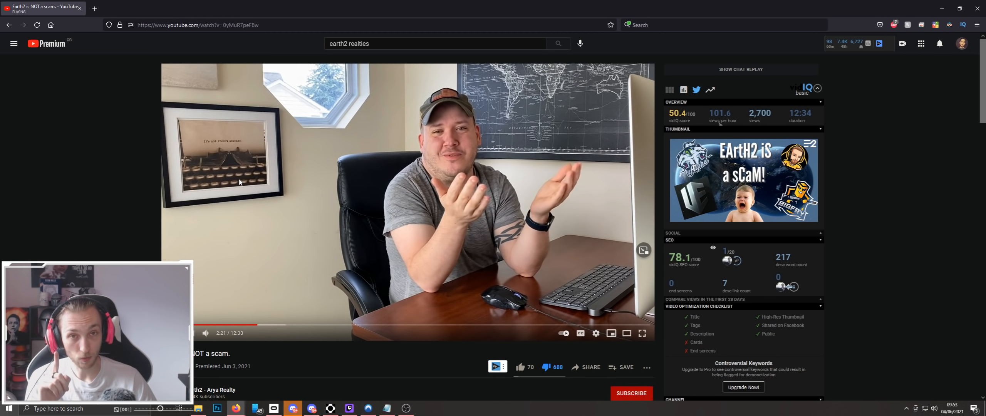
pyautogui.moveTo(250, 179)
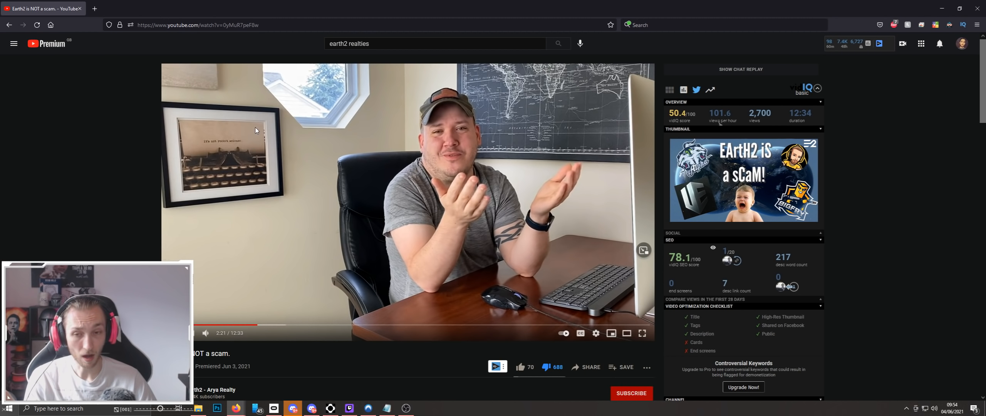
pyautogui.moveTo(304, 194)
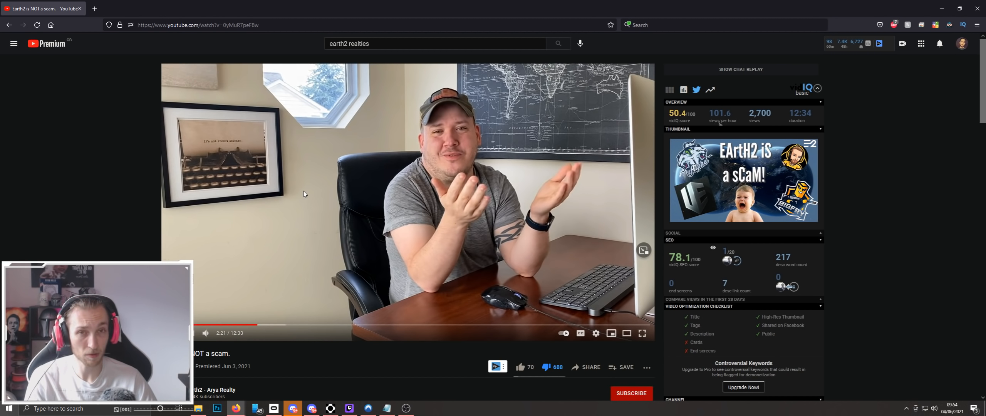
pyautogui.moveTo(290, 180)
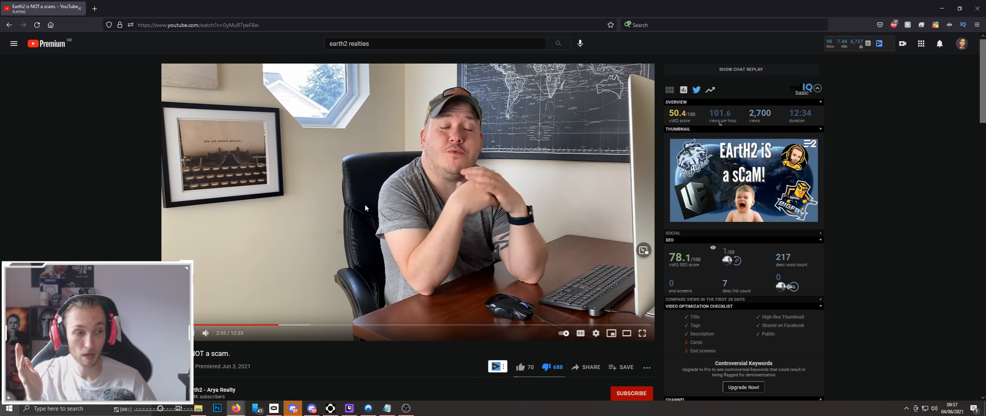
pyautogui.moveTo(346, 205)
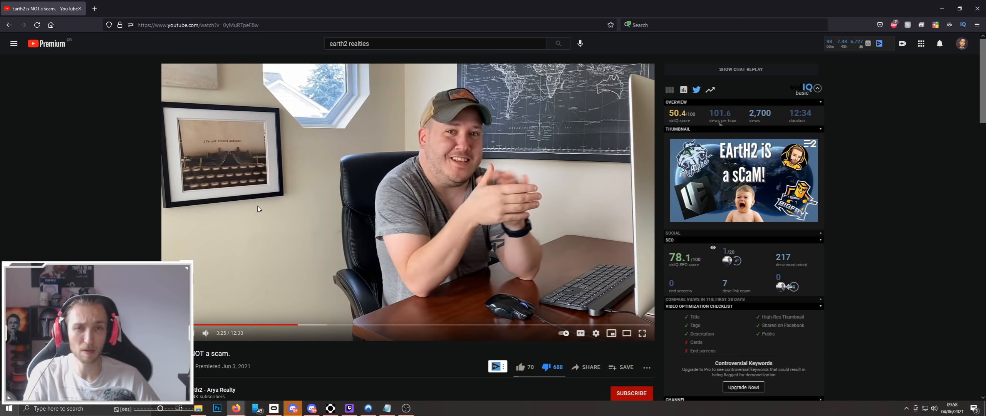
# Resume the 'Earth2 is NOT a scam.' video so it plays on toward 3:20.
pyautogui.click(407, 201)
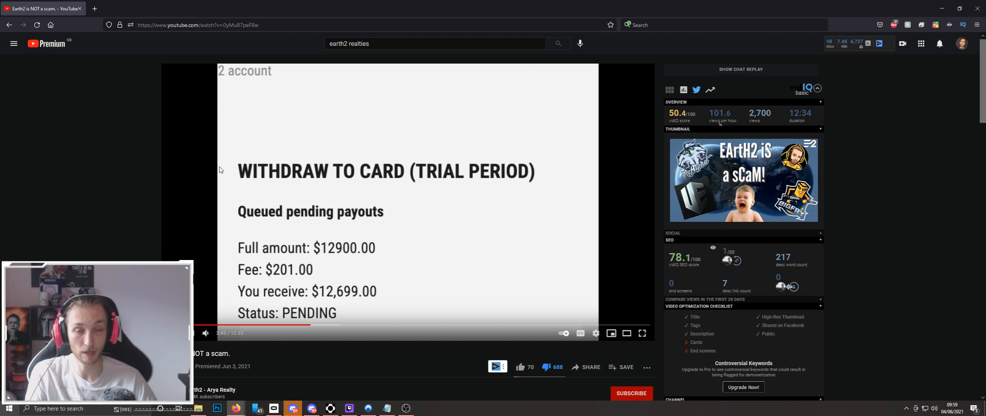
pyautogui.click(407, 202)
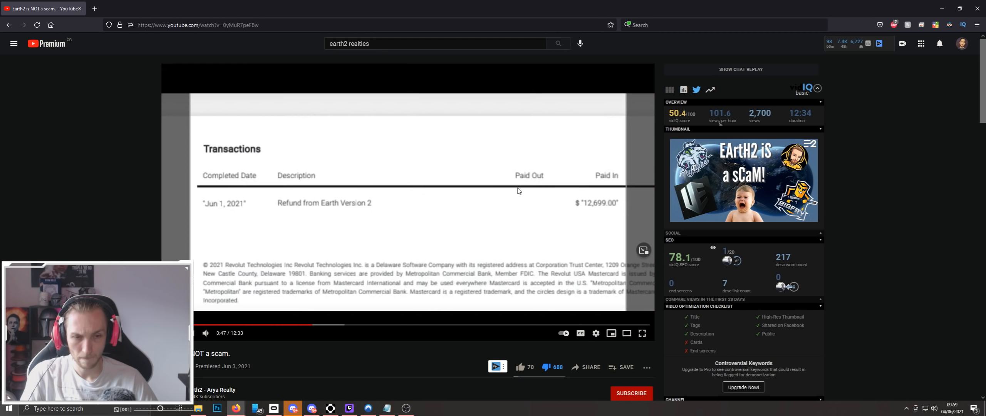
pyautogui.moveTo(286, 208)
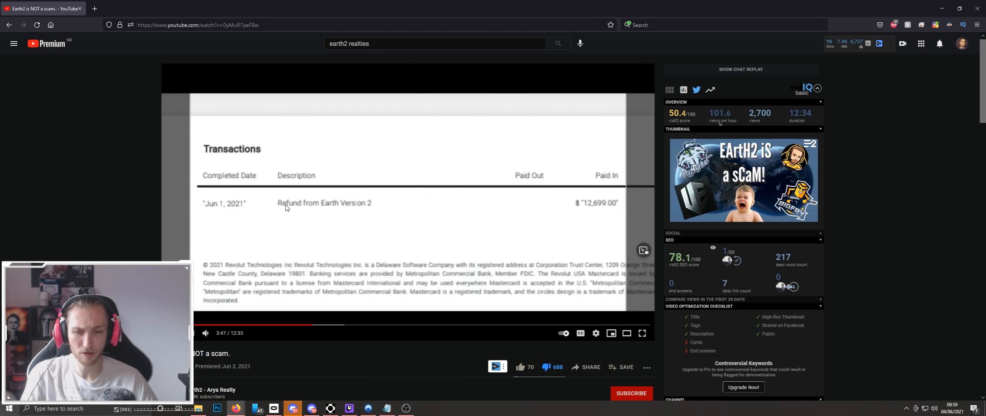
pyautogui.moveTo(370, 208)
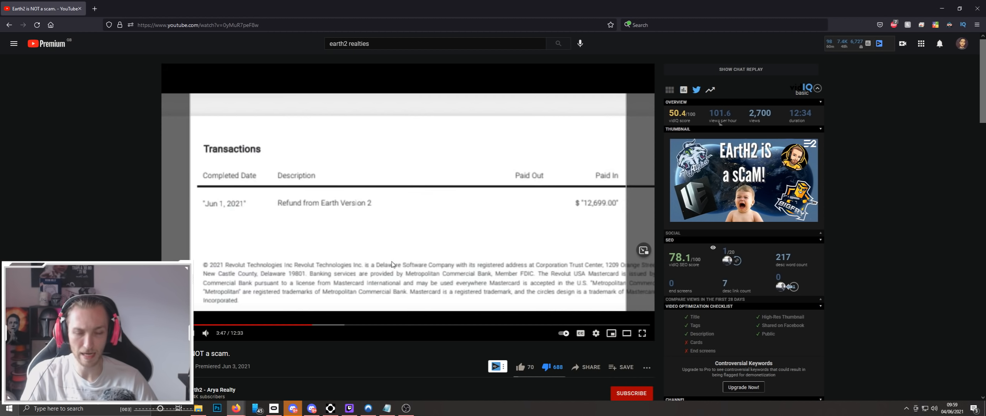
pyautogui.moveTo(291, 220)
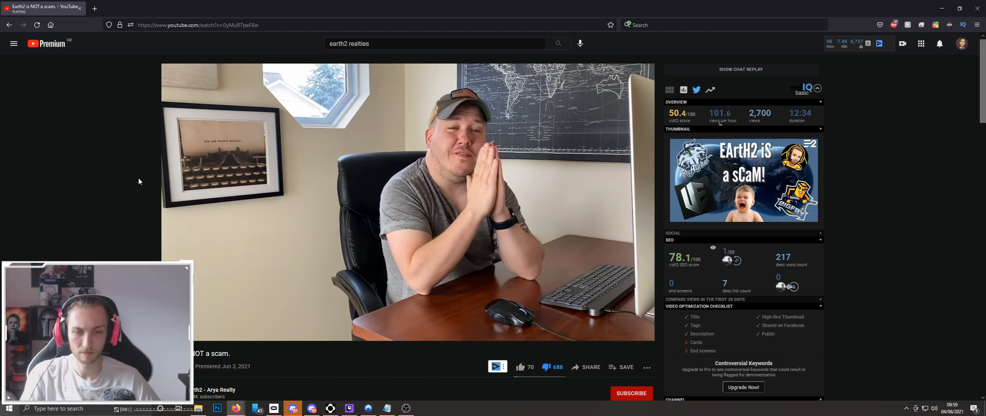
pyautogui.moveTo(290, 213)
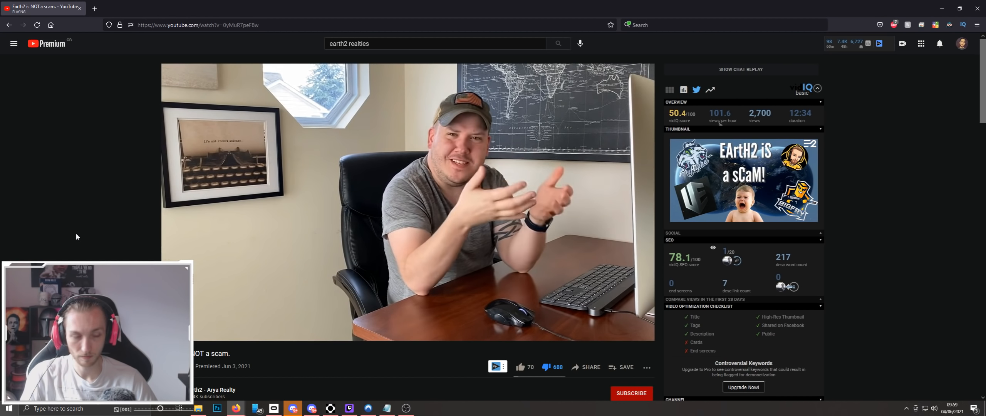
pyautogui.moveTo(77, 213)
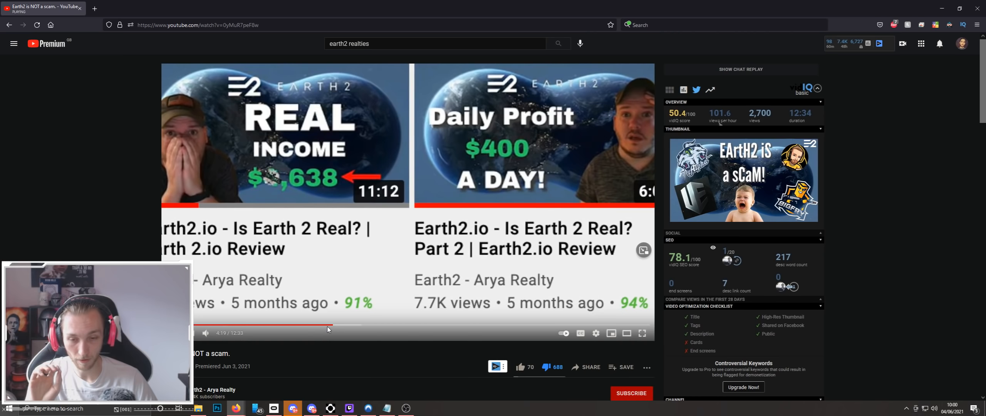
pyautogui.moveTo(331, 326)
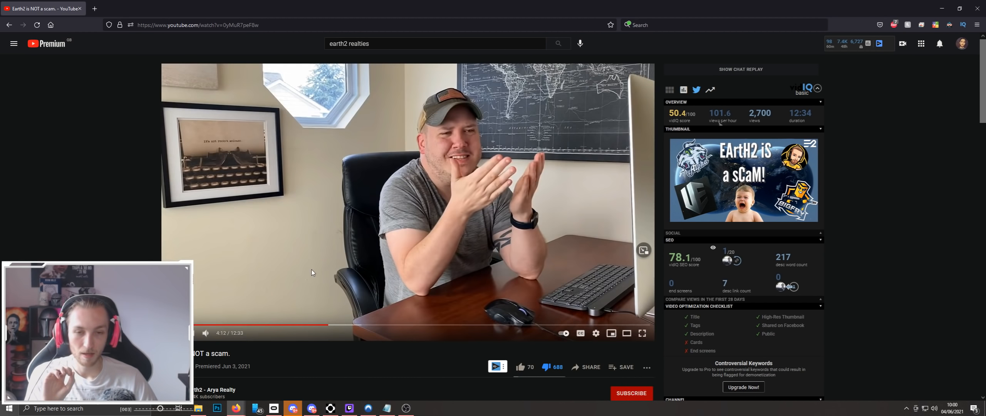
pyautogui.moveTo(324, 242)
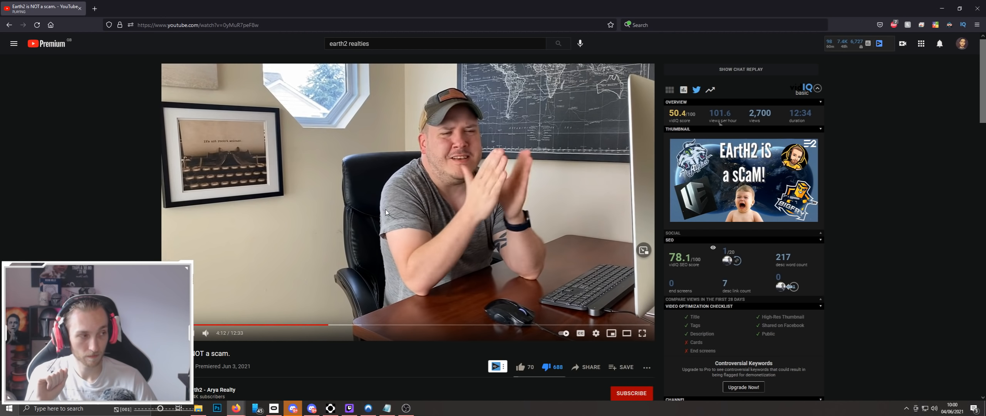
# Resume the scam video around the four-minute mark and watch it full screen.
pyautogui.click(642, 333)
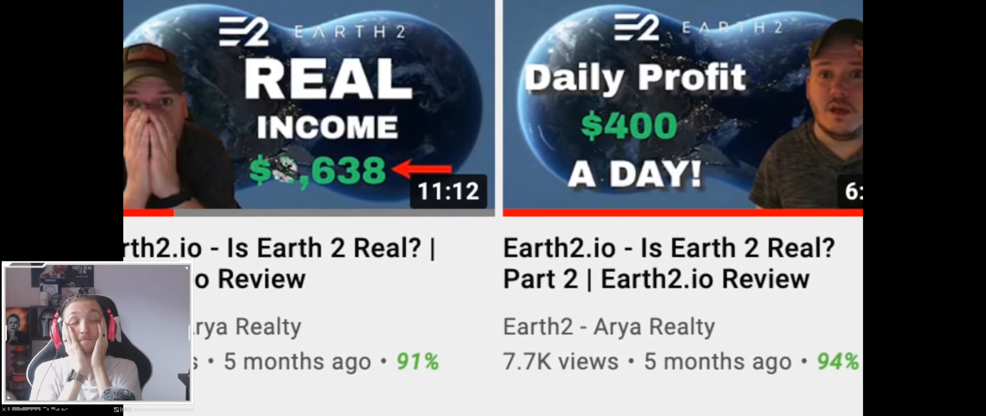
pyautogui.click(308, 107)
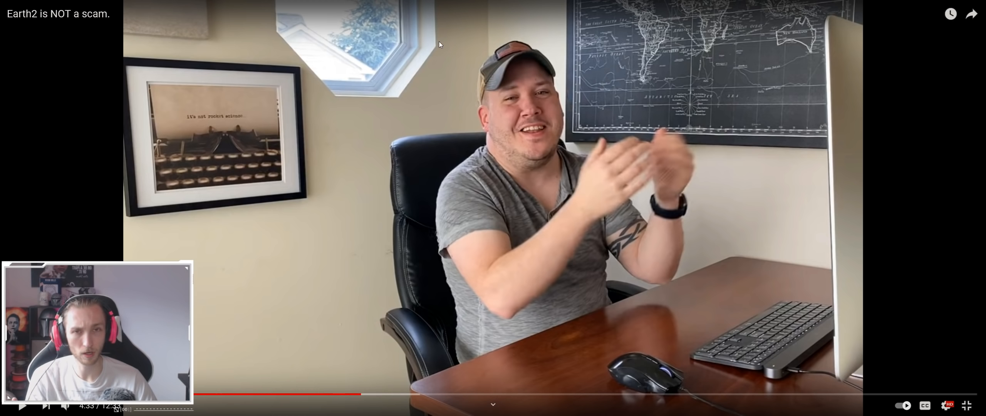
pyautogui.moveTo(438, 73)
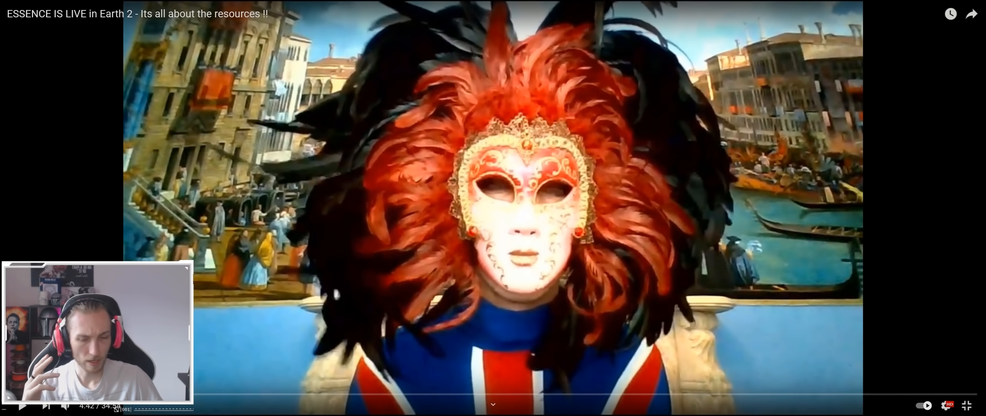
pyautogui.moveTo(785, 331)
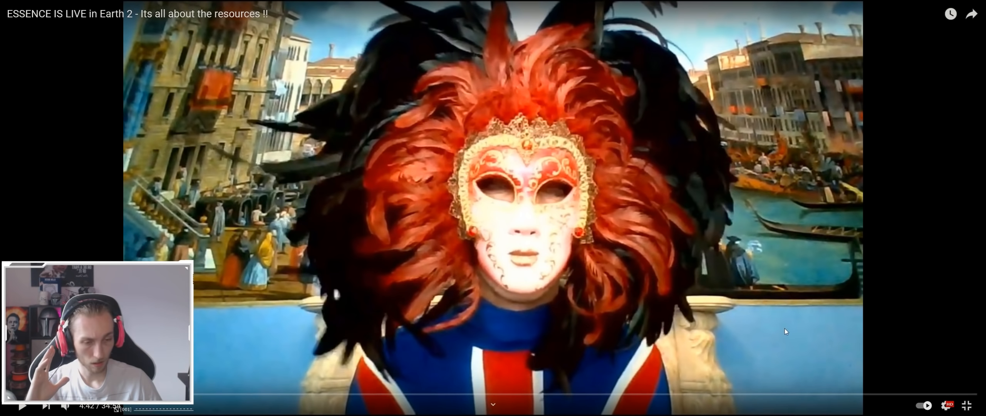
# Leave full-screen playback of the 'ESSENCE IS LIVE in Earth 2' video.
pyautogui.click(966, 404)
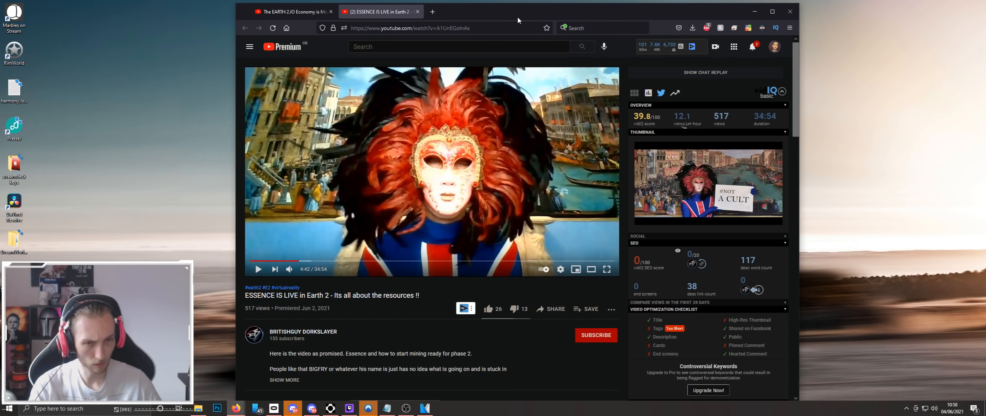
# Maximise the browser window and get the ESSENCE video playing full screen.
pyautogui.click(772, 11)
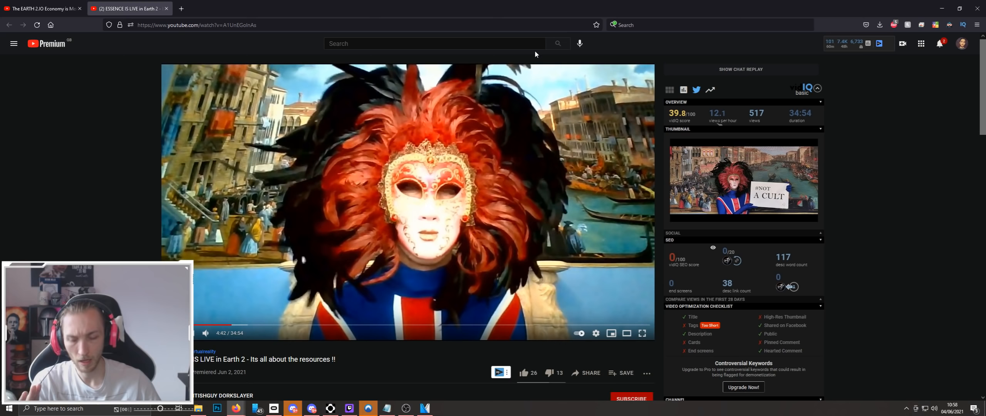
pyautogui.moveTo(434, 212)
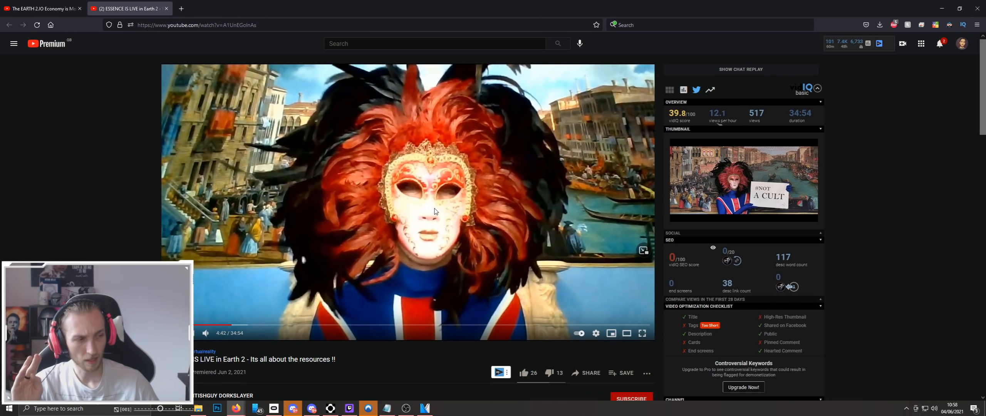
pyautogui.moveTo(408, 227)
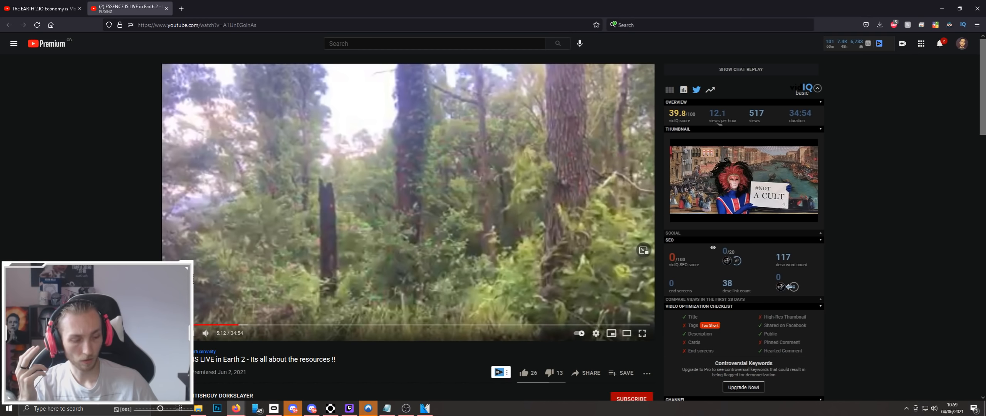
pyautogui.moveTo(236, 250)
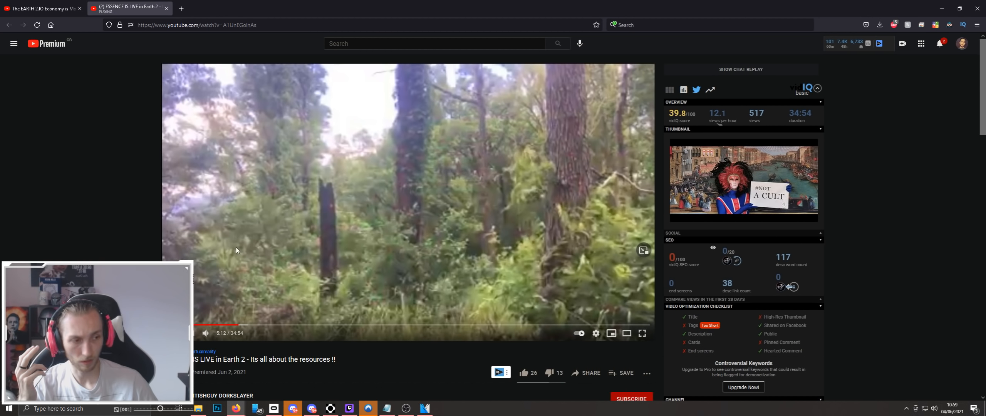
pyautogui.click(642, 333)
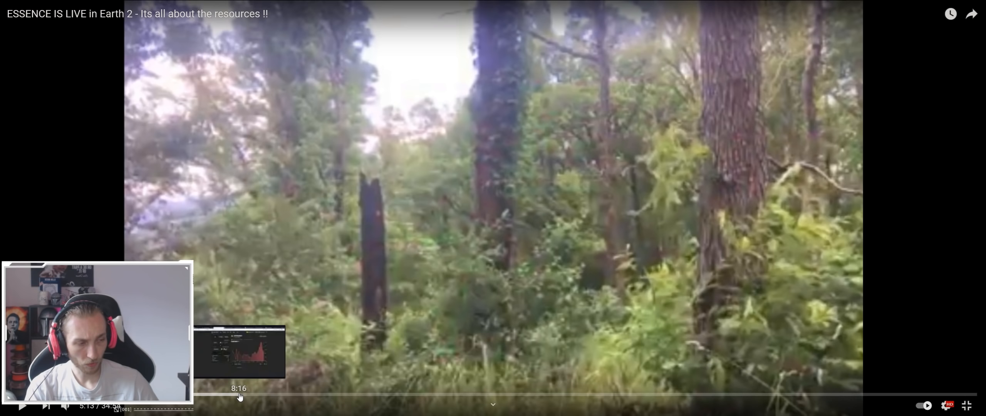
pyautogui.moveTo(322, 323)
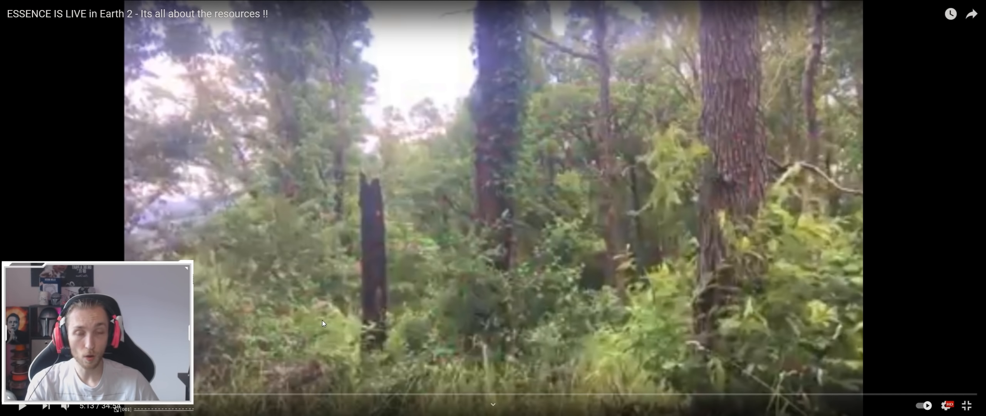
pyautogui.moveTo(420, 399)
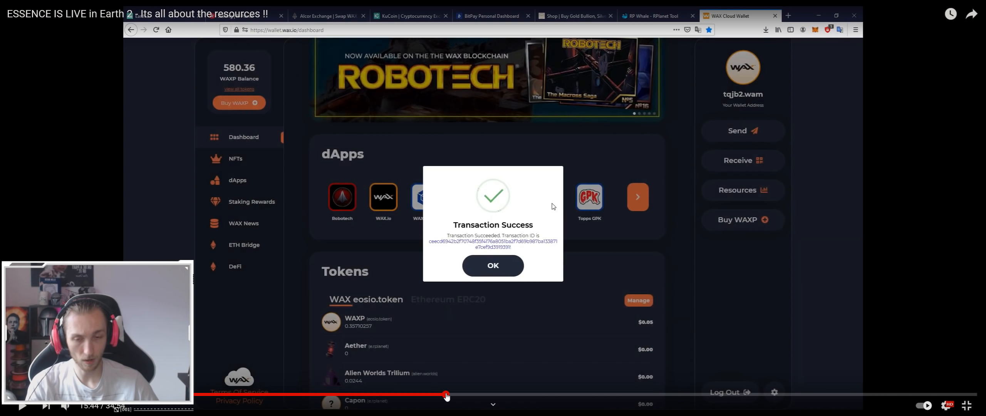
# Jump the ESSENCE video ahead to around 33:20, near its end.
pyautogui.click(377, 15)
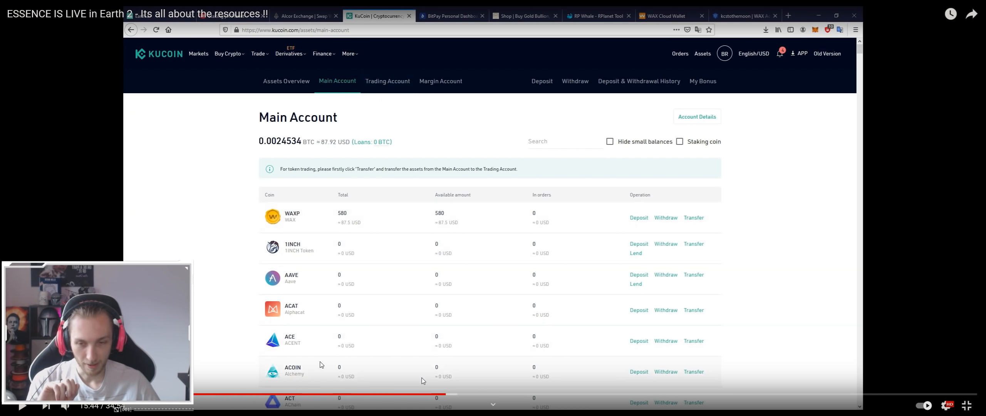
pyautogui.click(387, 80)
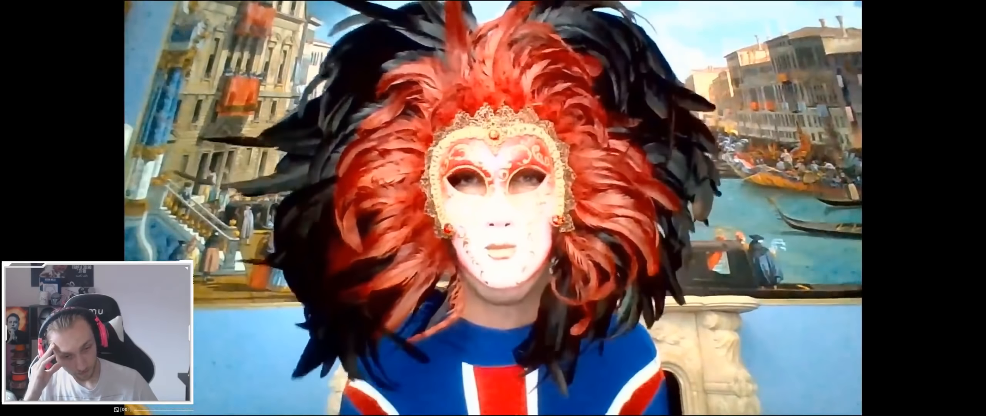
pyautogui.moveTo(822, 262)
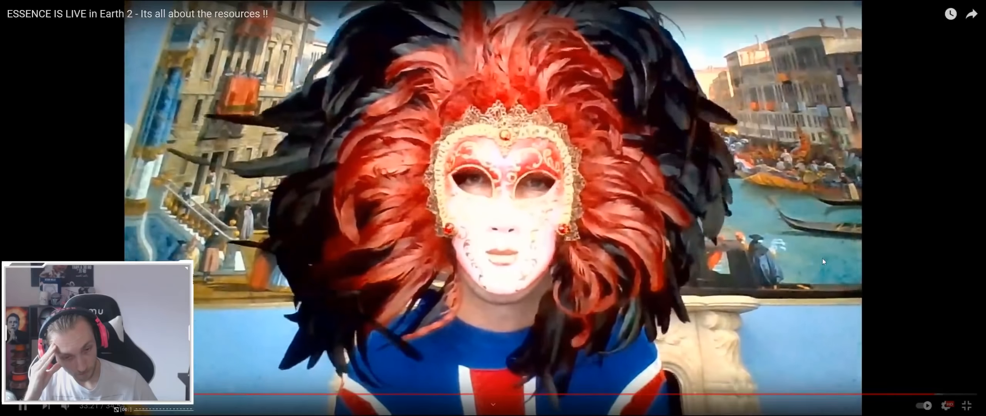